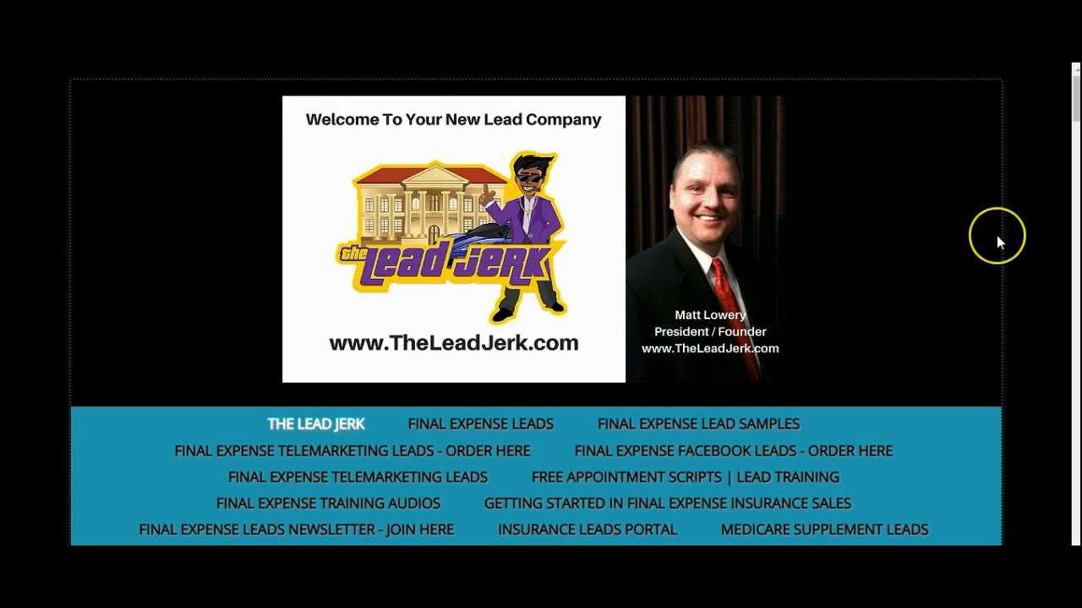
mouse_move(1000, 243)
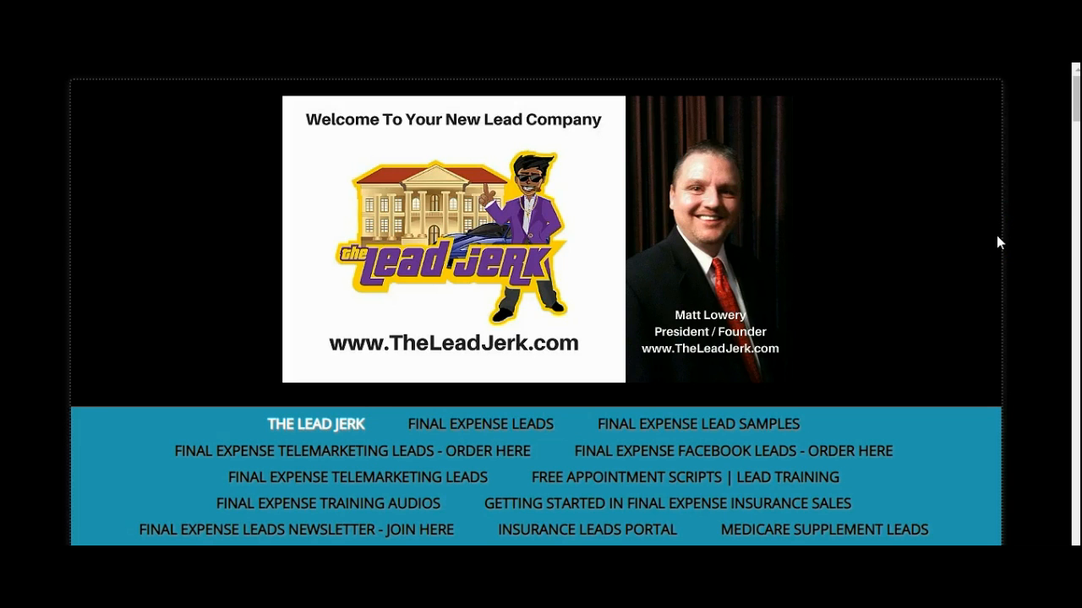